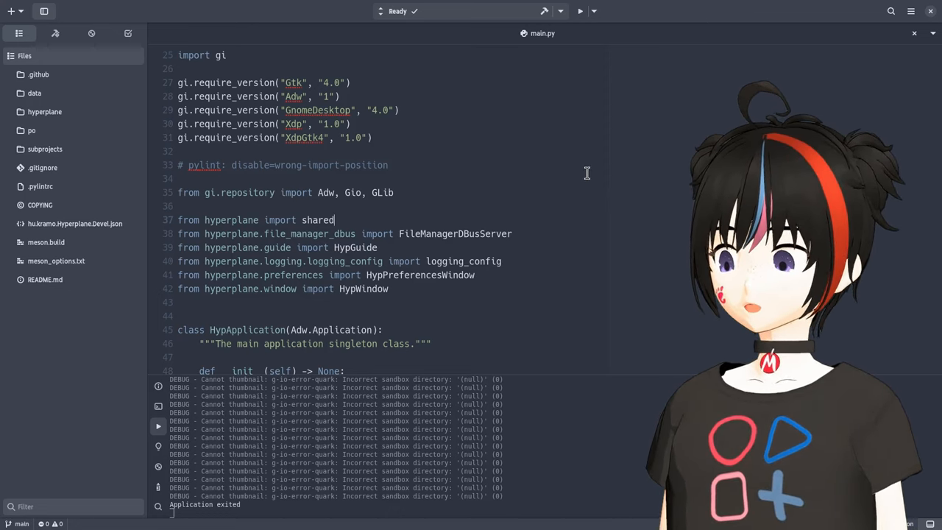
- Rebuild and launch the Hyperplane project from GNOME Builder's header bar
{"action": "left_click", "coordinate": [580, 12]}
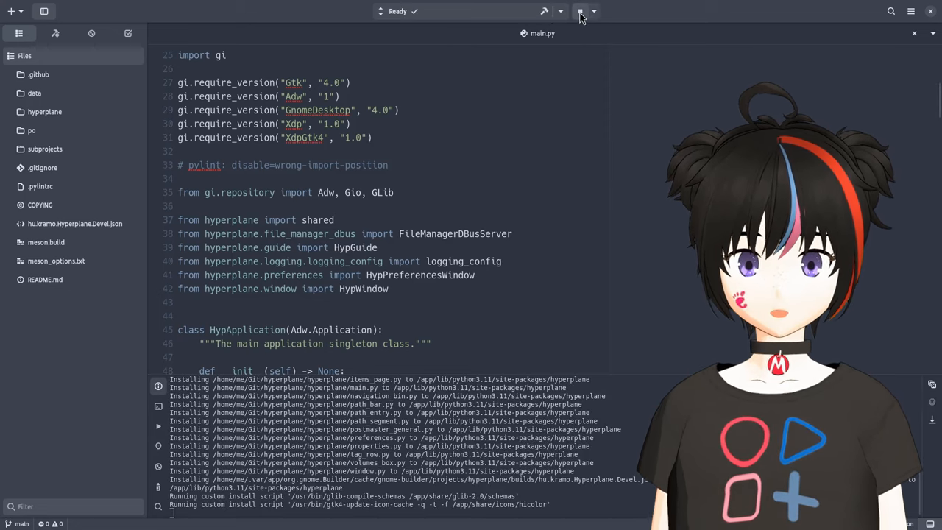
{"action": "left_click", "coordinate": [580, 12]}
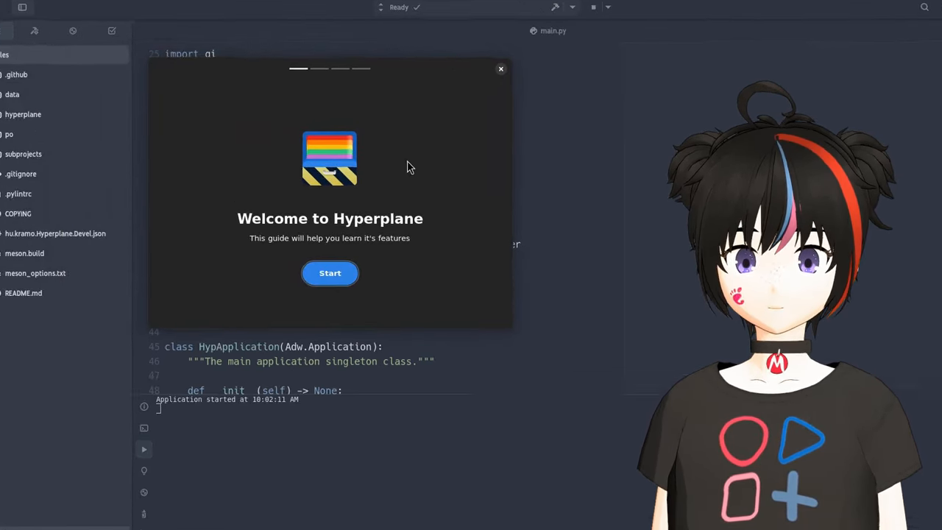
- Walk through the welcome guide pages and finish it to reach the empty Home folder
{"action": "left_click", "coordinate": [330, 273]}
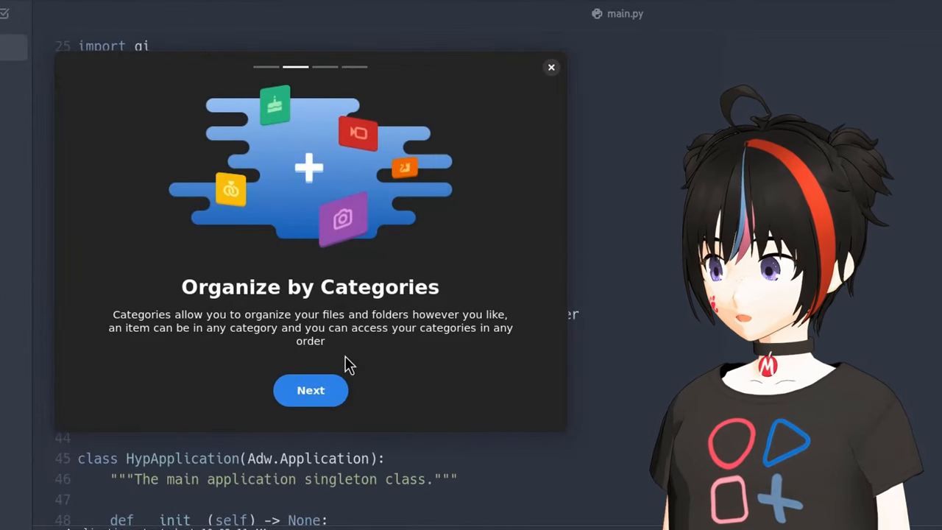
{"action": "mouse_move", "coordinate": [398, 359]}
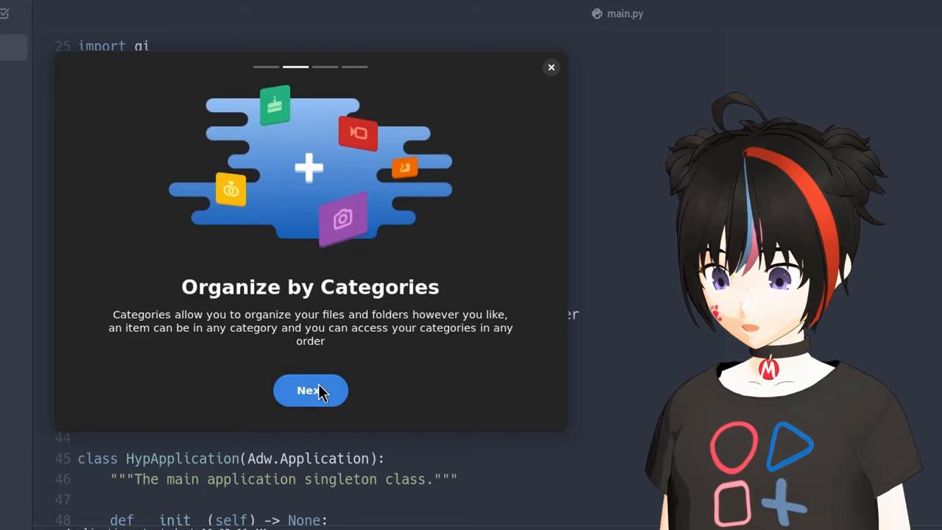
{"action": "left_click", "coordinate": [310, 390]}
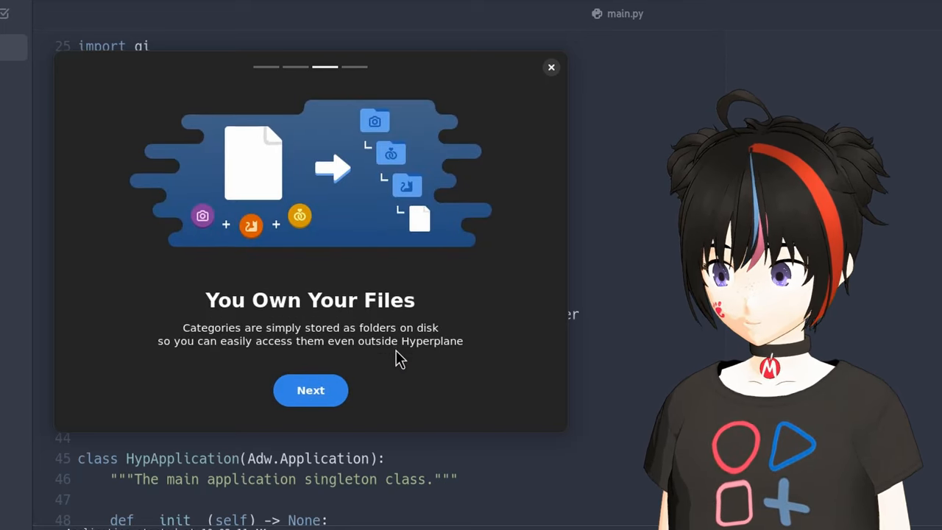
{"action": "mouse_move", "coordinate": [311, 390]}
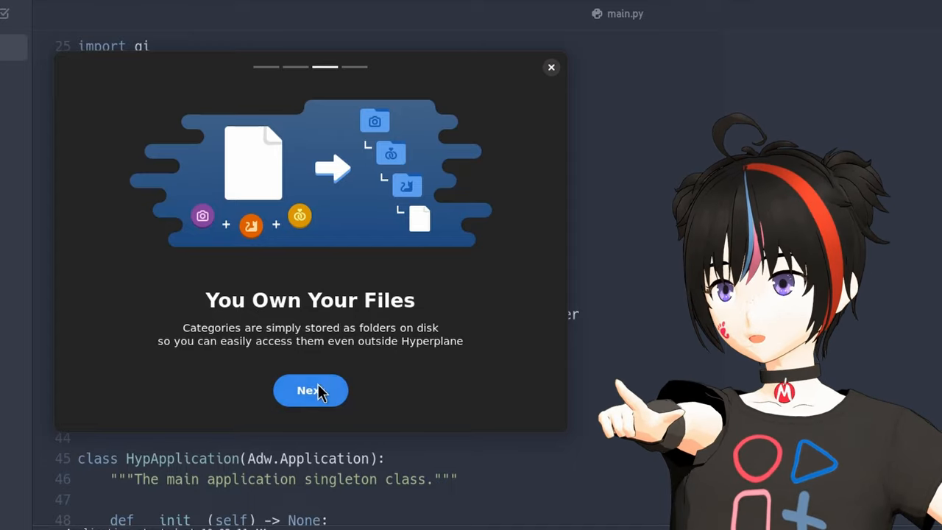
{"action": "left_click", "coordinate": [309, 390]}
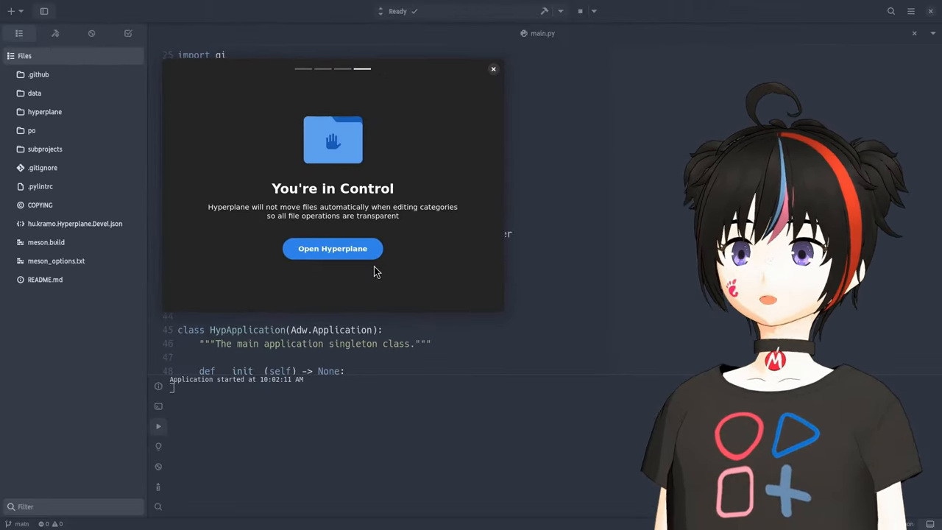
{"action": "left_click", "coordinate": [333, 247]}
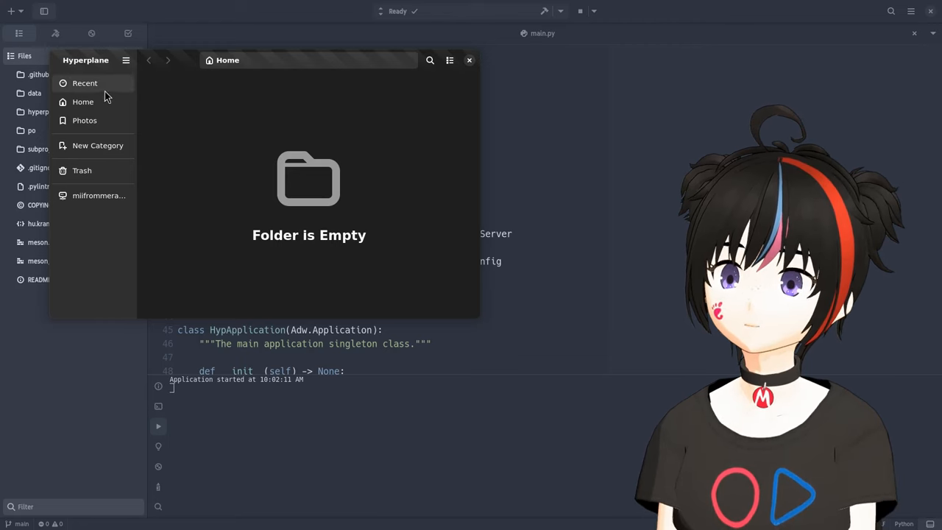
- Show Recent files as a detailed list, browse them, then return to the thumbnail grid
{"action": "left_click", "coordinate": [86, 83]}
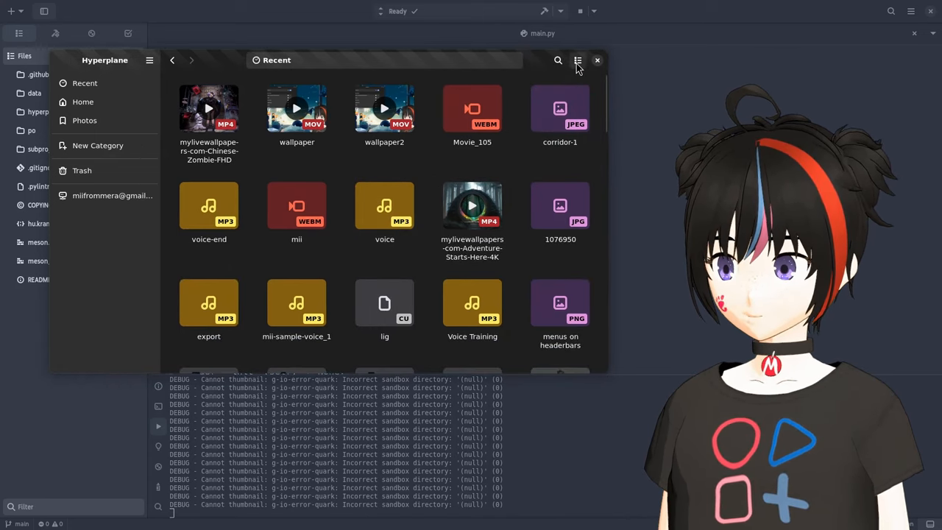
{"action": "left_click", "coordinate": [577, 59]}
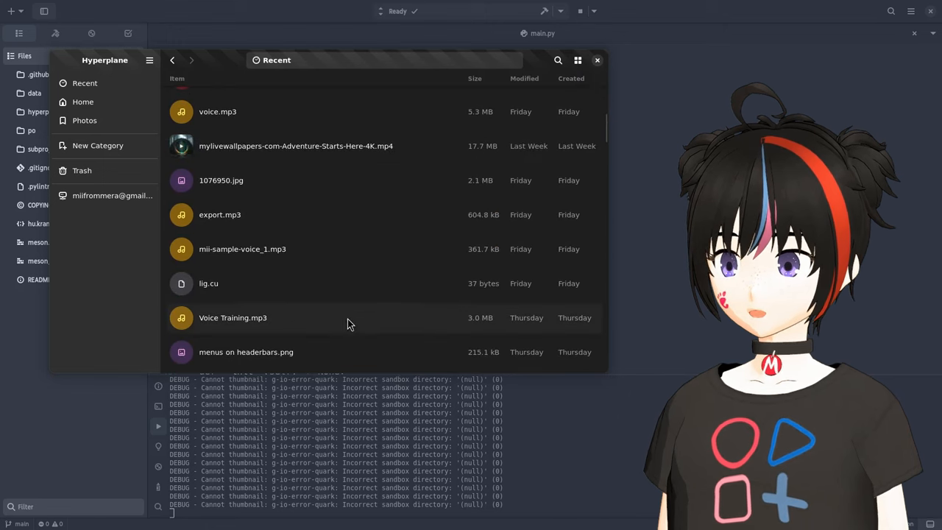
{"action": "scroll", "scroll_direction": "up", "scroll_amount": 3}
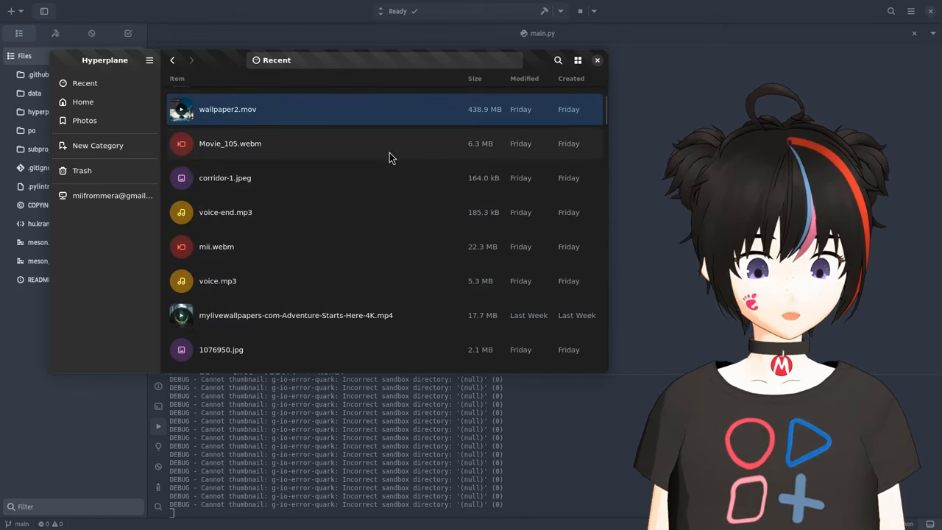
{"action": "scroll", "scroll_direction": "down", "scroll_amount": 3}
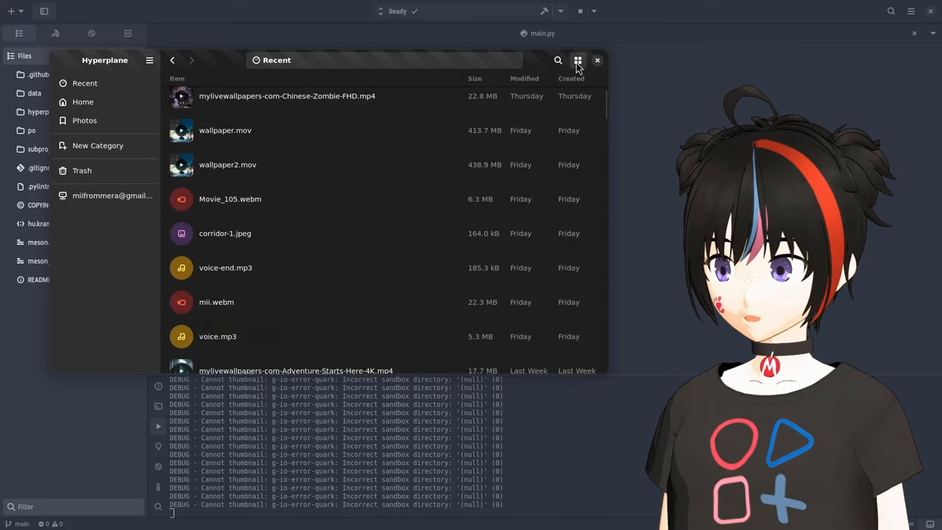
{"action": "left_click", "coordinate": [577, 58]}
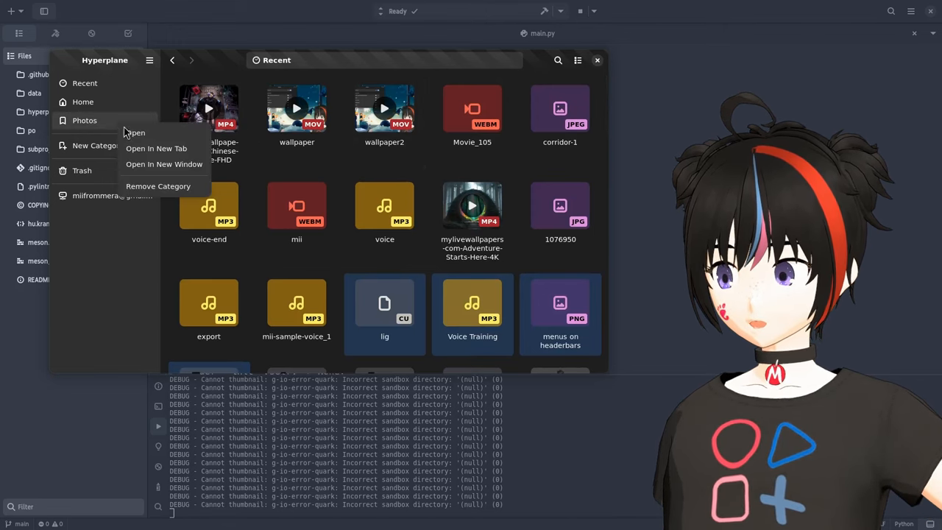
- Add Photos as a second tab from the sidebar and bring the Recent tab back in front
{"action": "left_click", "coordinate": [156, 148]}
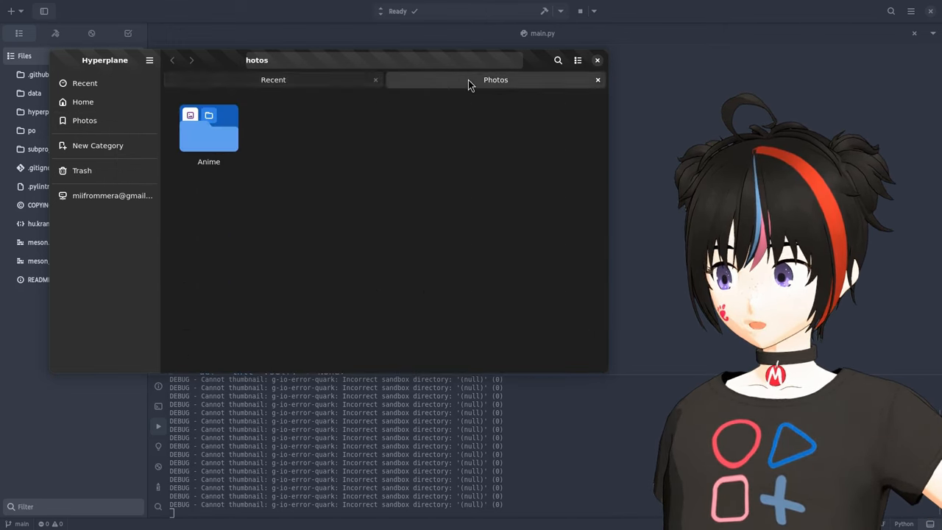
{"action": "left_click", "coordinate": [274, 79]}
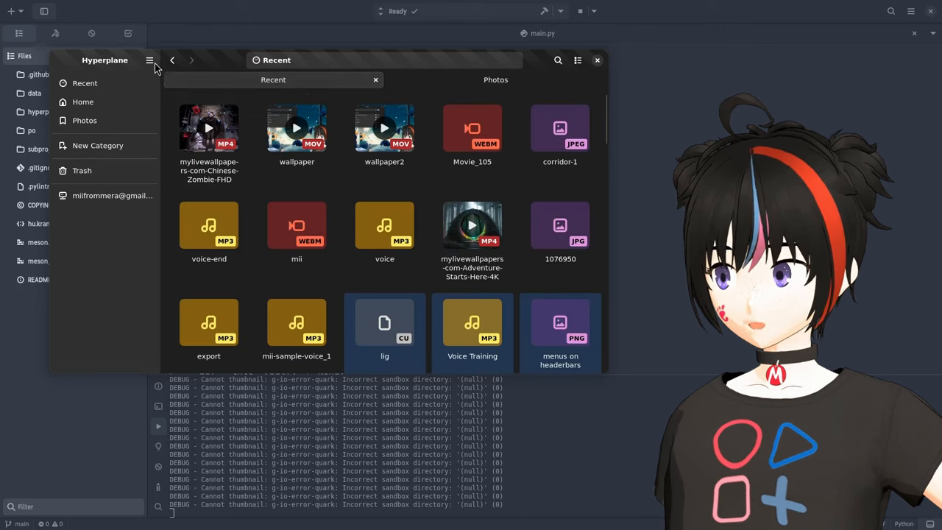
{"action": "left_click", "coordinate": [150, 61]}
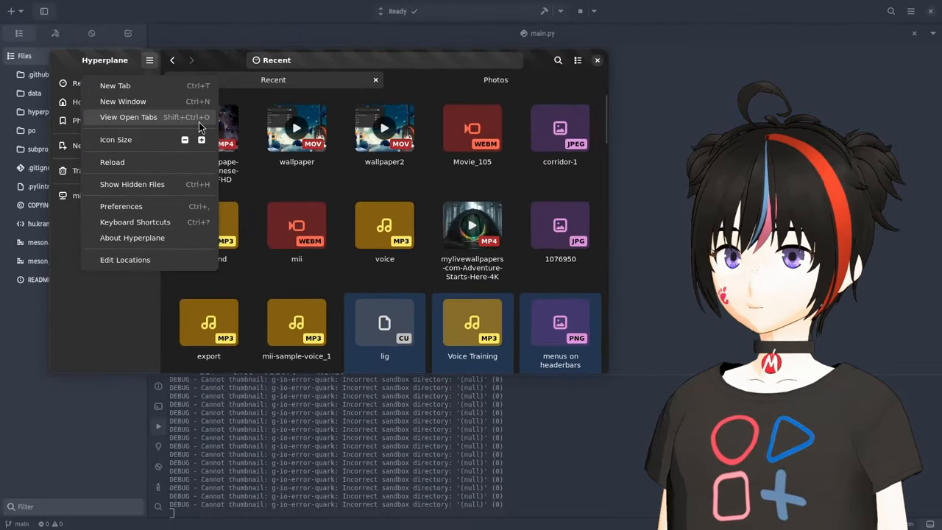
- Show the tab overview and reorder the tabs so Photos comes before Recent
{"action": "left_click", "coordinate": [129, 116]}
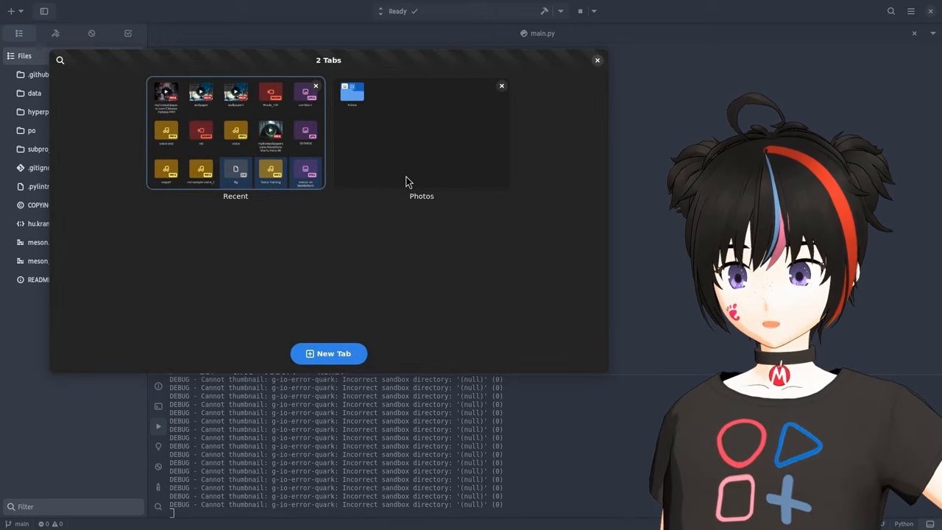
{"action": "left_click", "coordinate": [501, 86]}
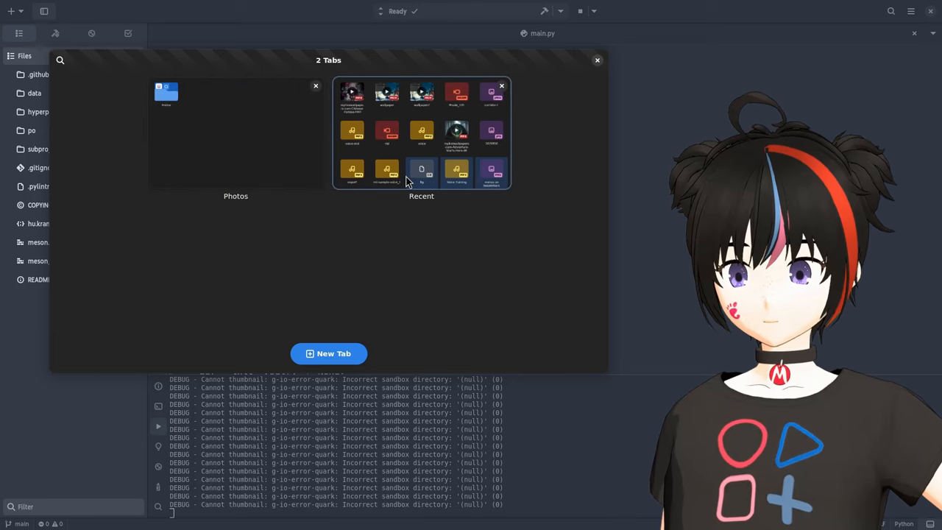
{"action": "type", "text": "re"}
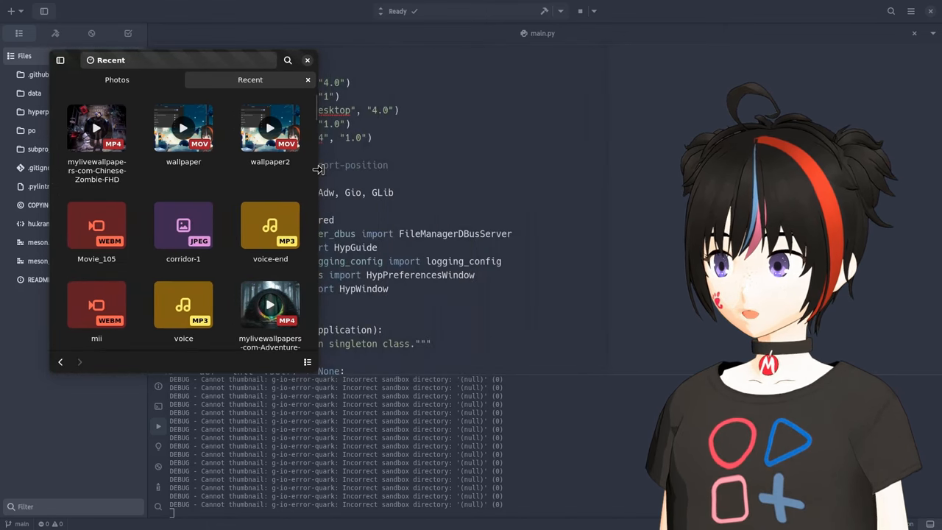
{"action": "mouse_move", "coordinate": [60, 60]}
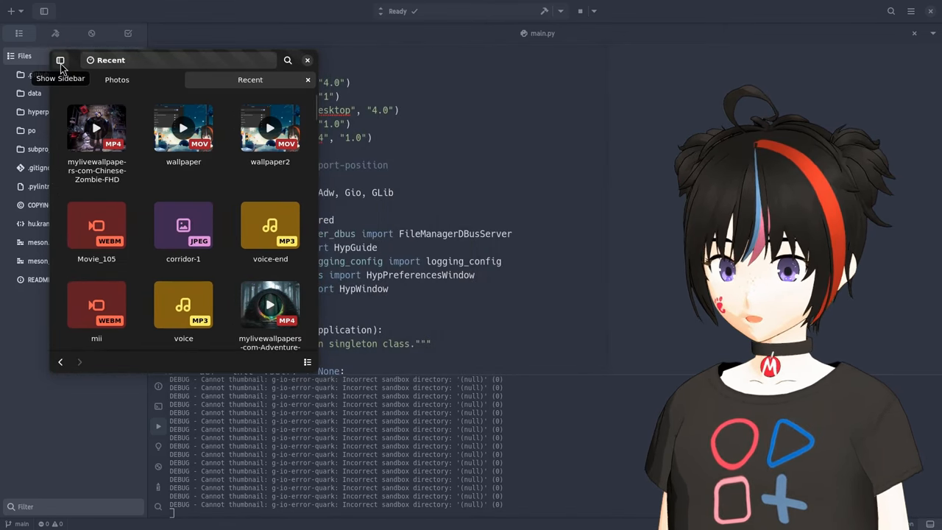
- In the narrow window, reveal the places sidebar over the Recent files
{"action": "left_click", "coordinate": [60, 61]}
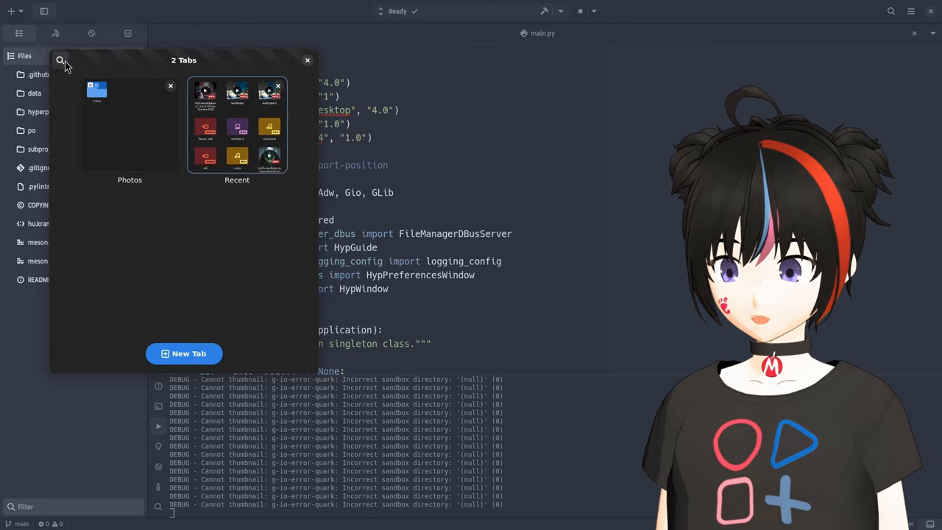
{"action": "left_click", "coordinate": [62, 60]}
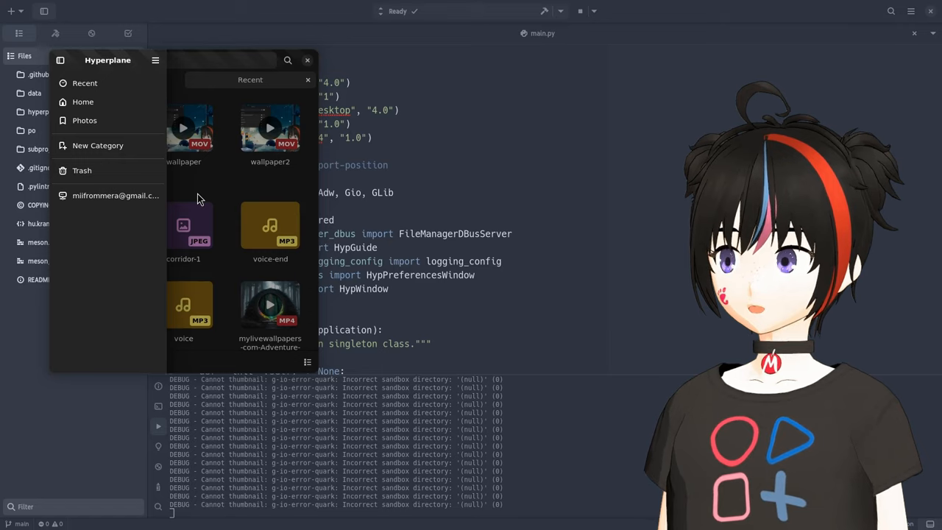
{"action": "mouse_move", "coordinate": [204, 194]}
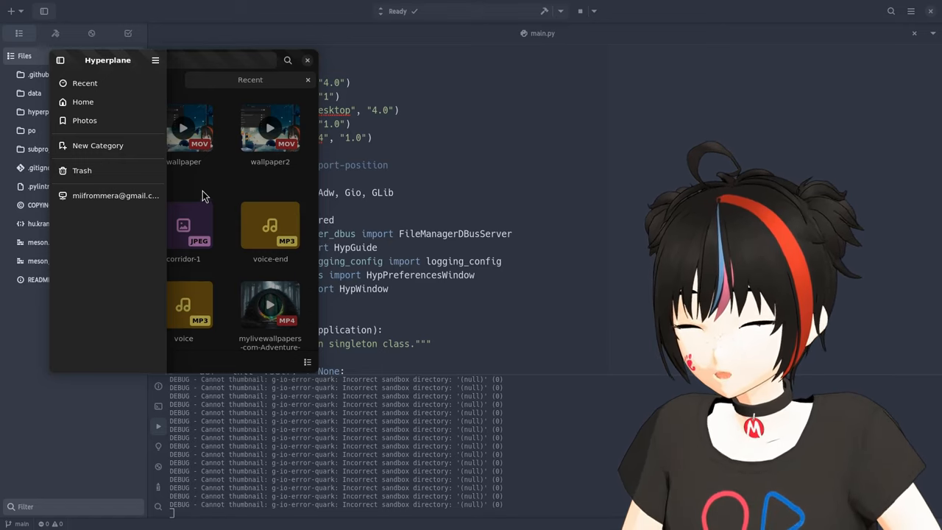